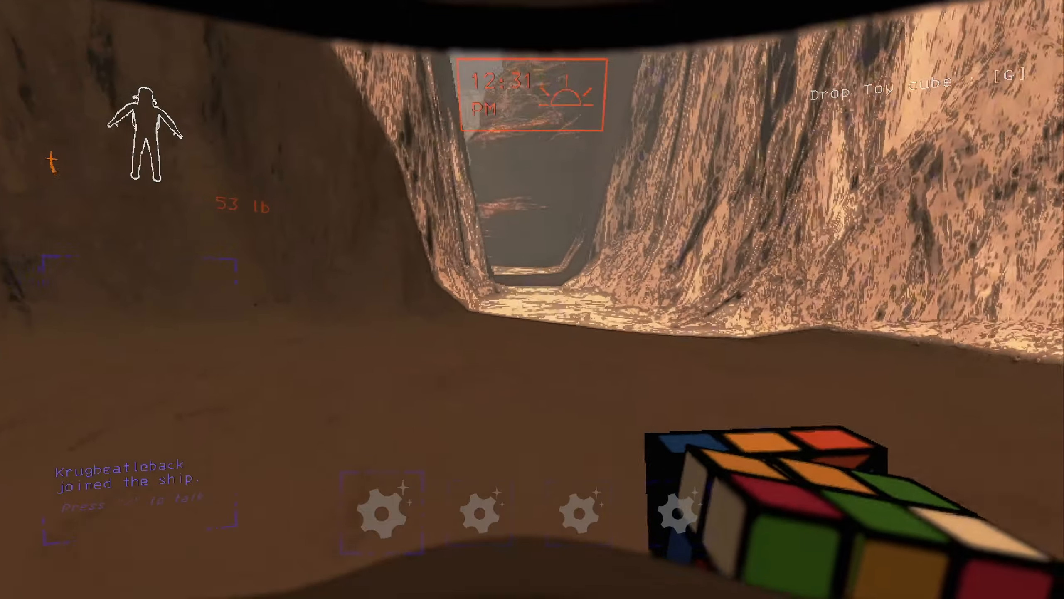
mouse_move(532, 299)
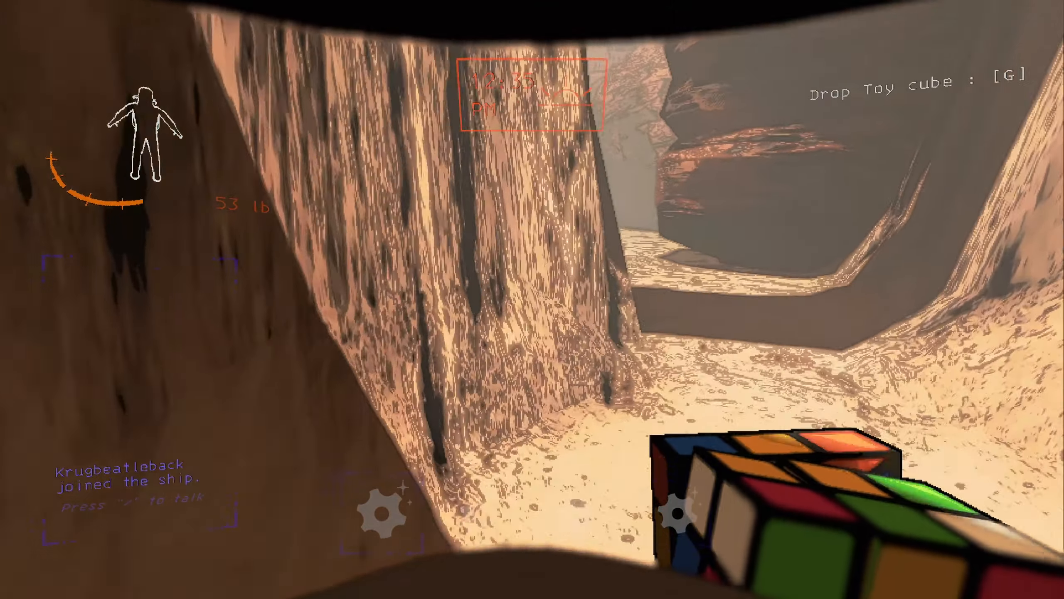
mouse_move(532, 299)
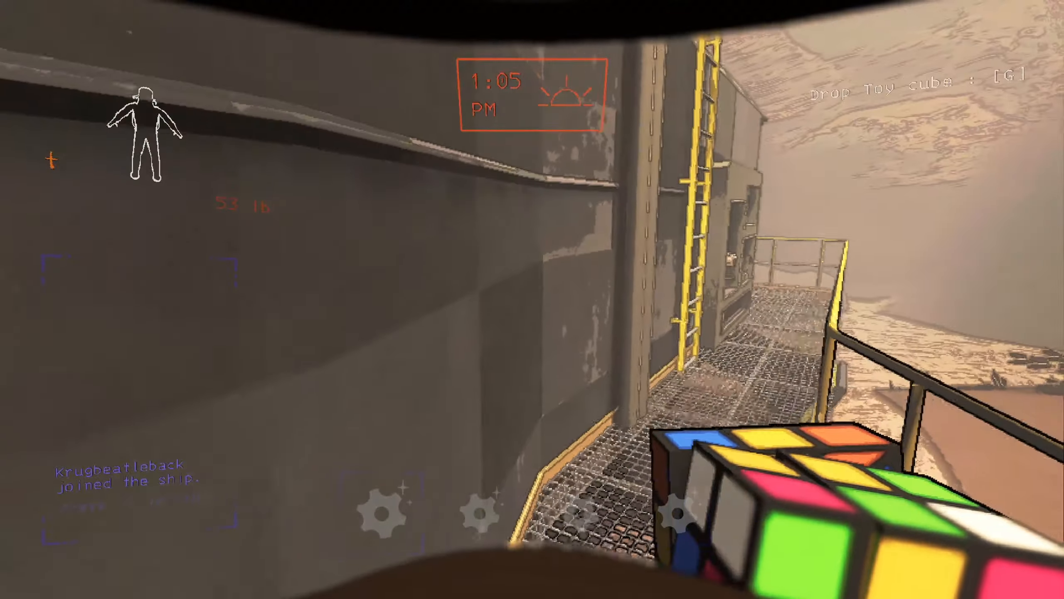
mouse_move(532, 300)
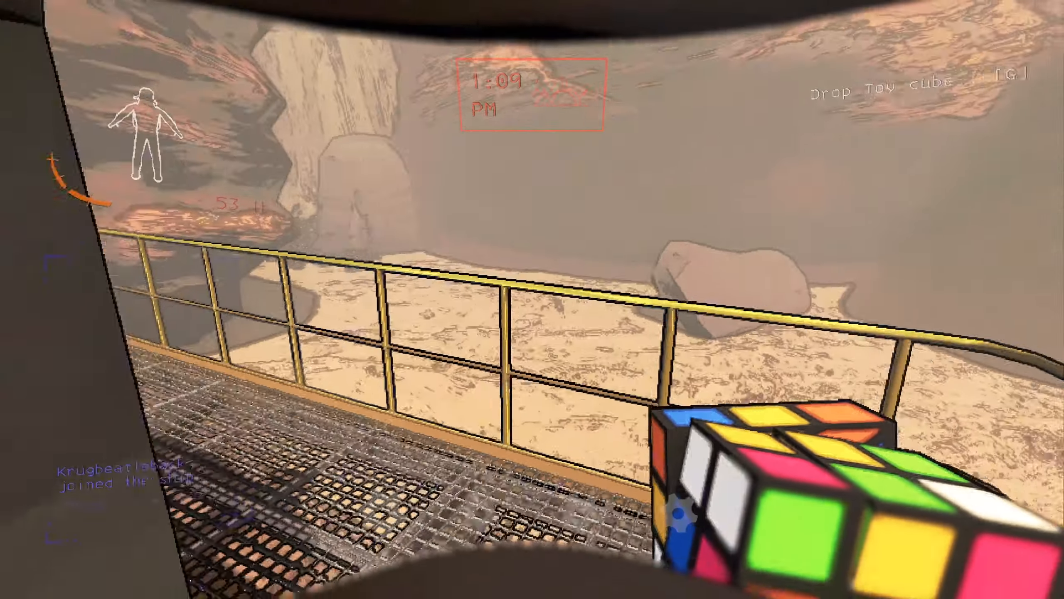
mouse_move(532, 299)
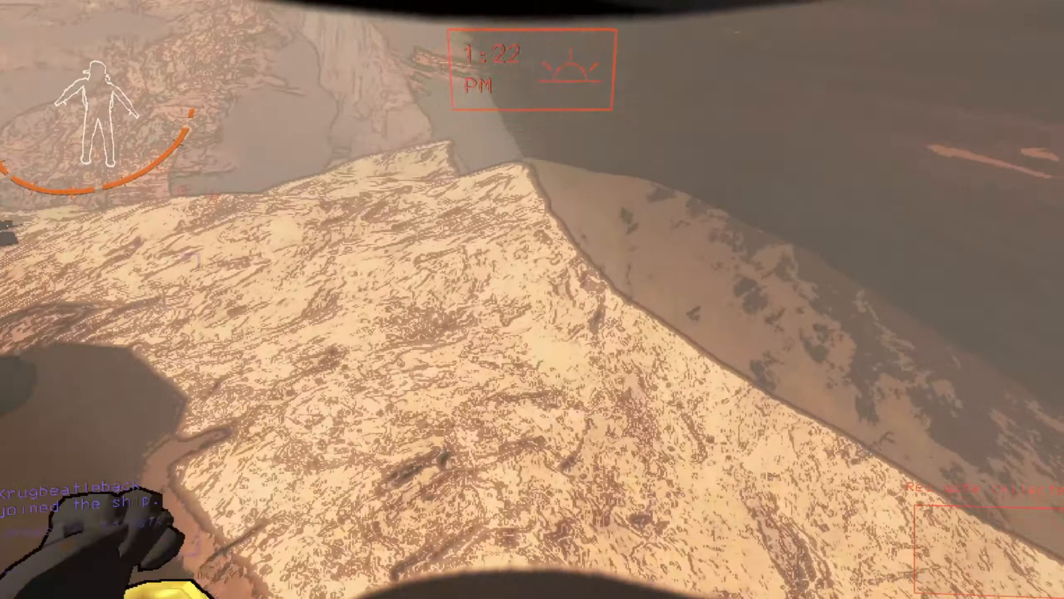
mouse_move(532, 300)
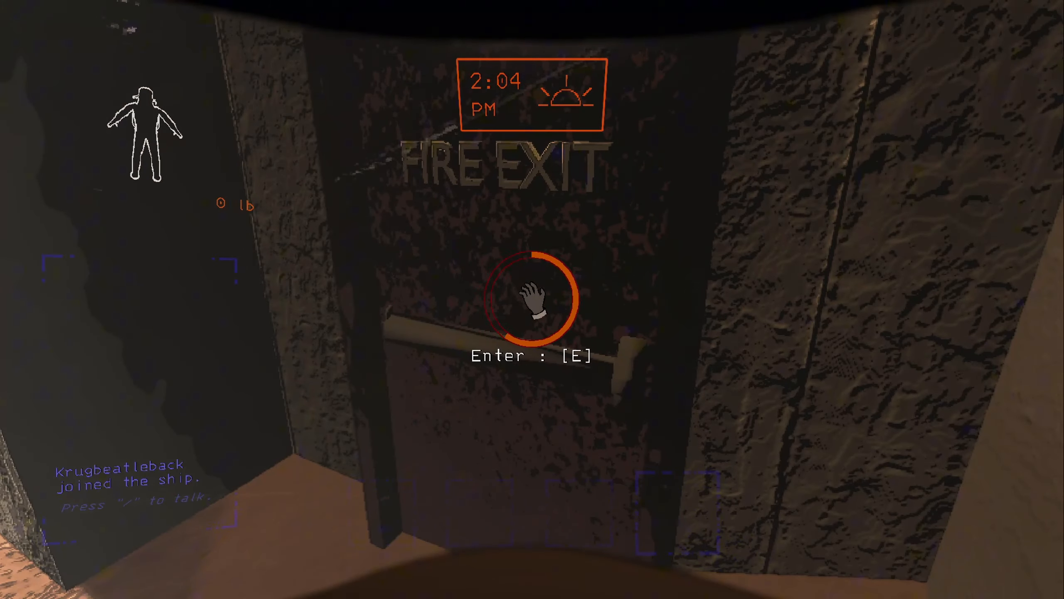
Enter the facility via the fire exit into the dim room with metal stairways
key("e")
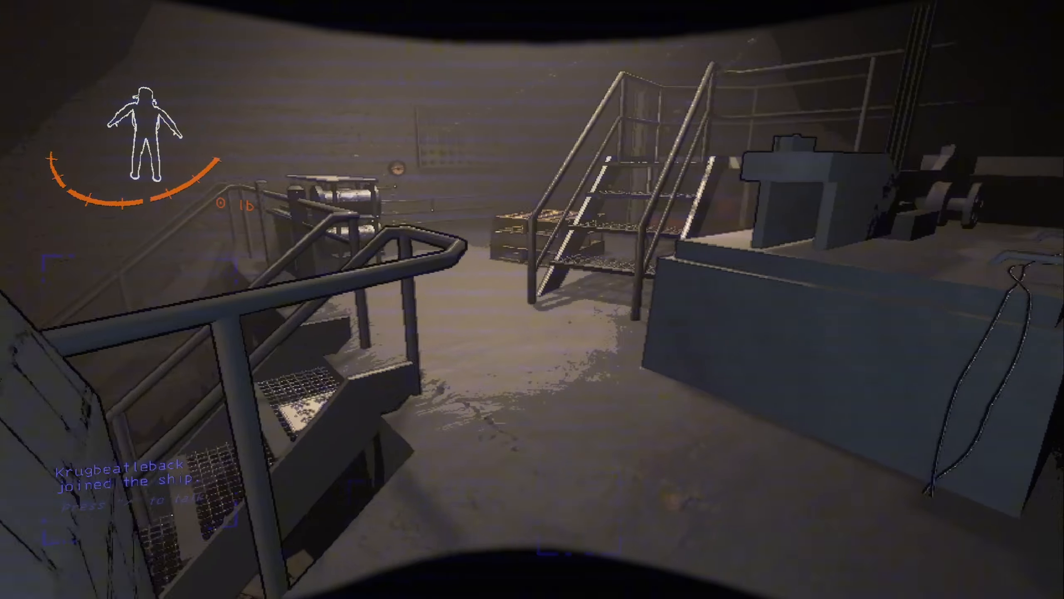
mouse_move(532, 299)
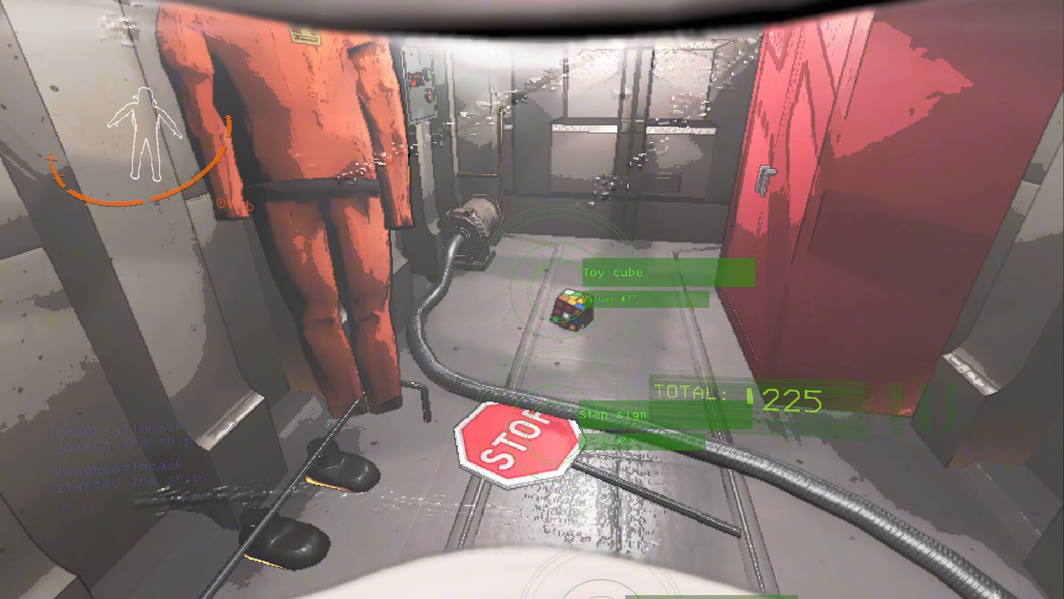
mouse_move(532, 300)
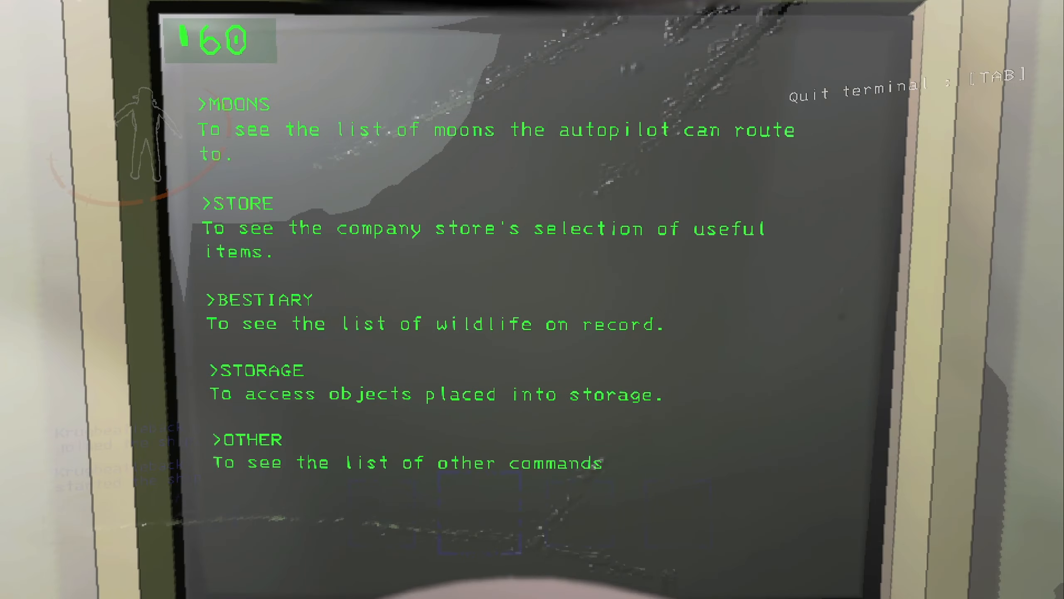
Check the toy cube and stop sign on the ship floor, worth 225 total
key("tab")
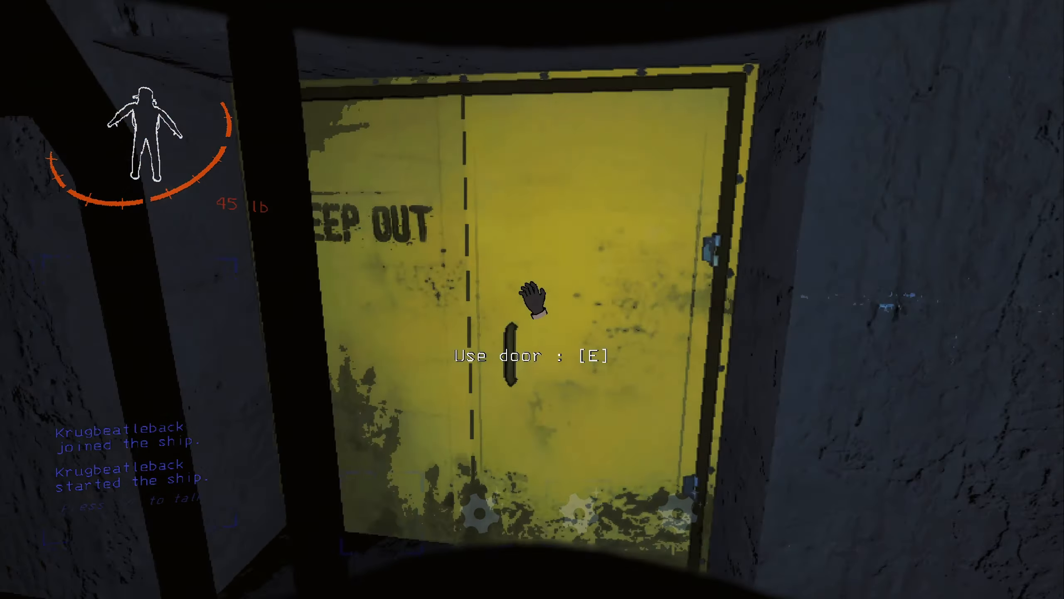
Go through the yellow door and down the dark corridor to the next yellow door
key("e")
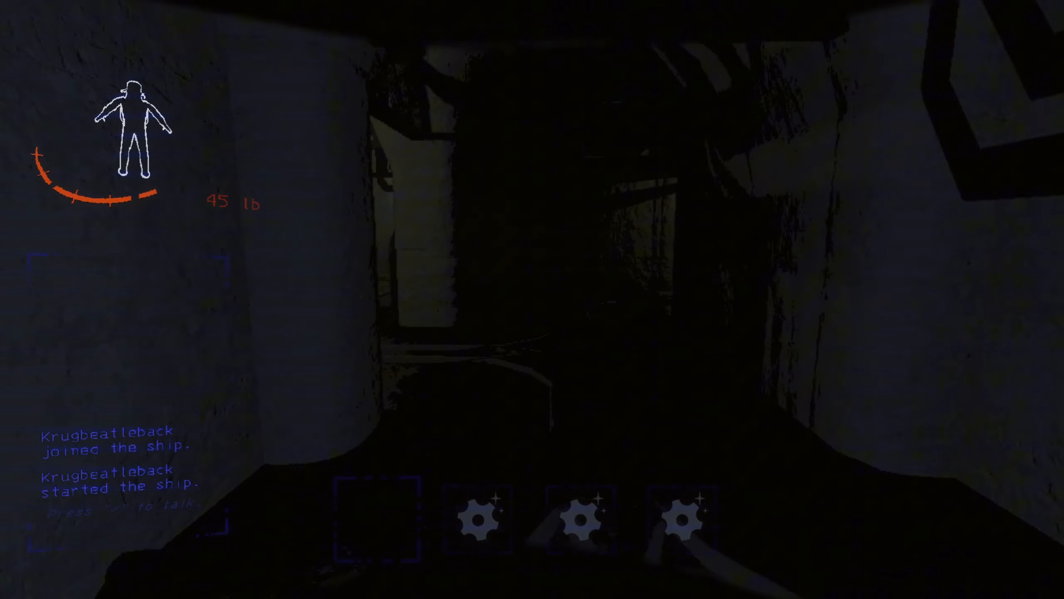
mouse_move(532, 299)
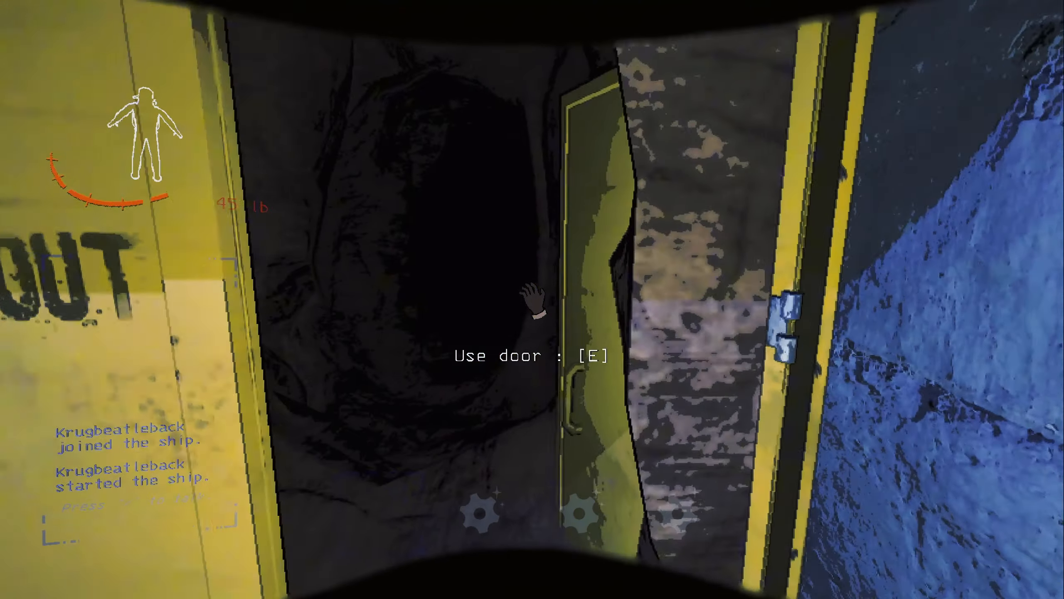
key("e")
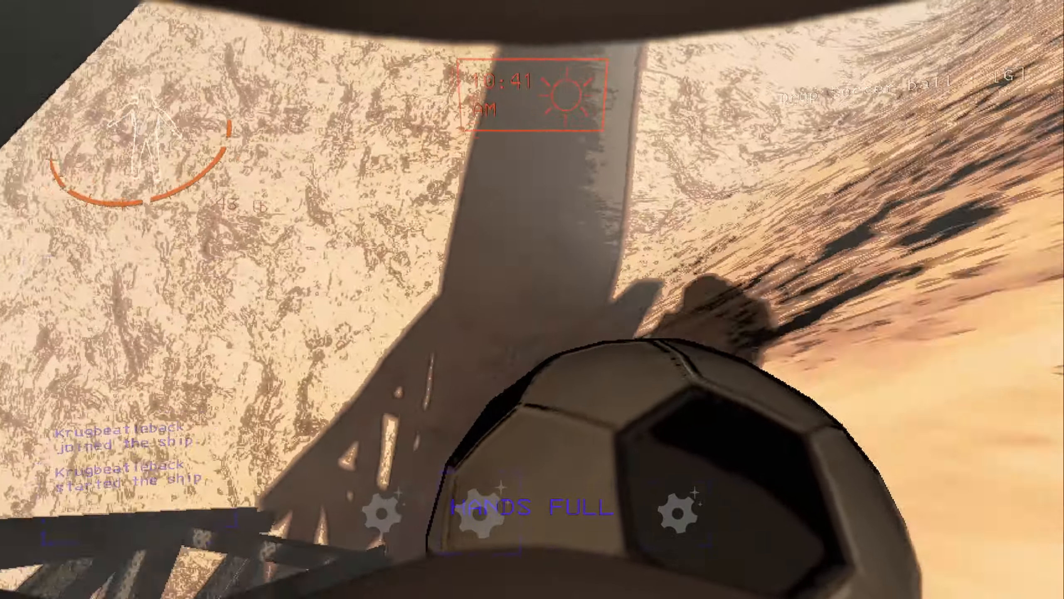
mouse_move(532, 299)
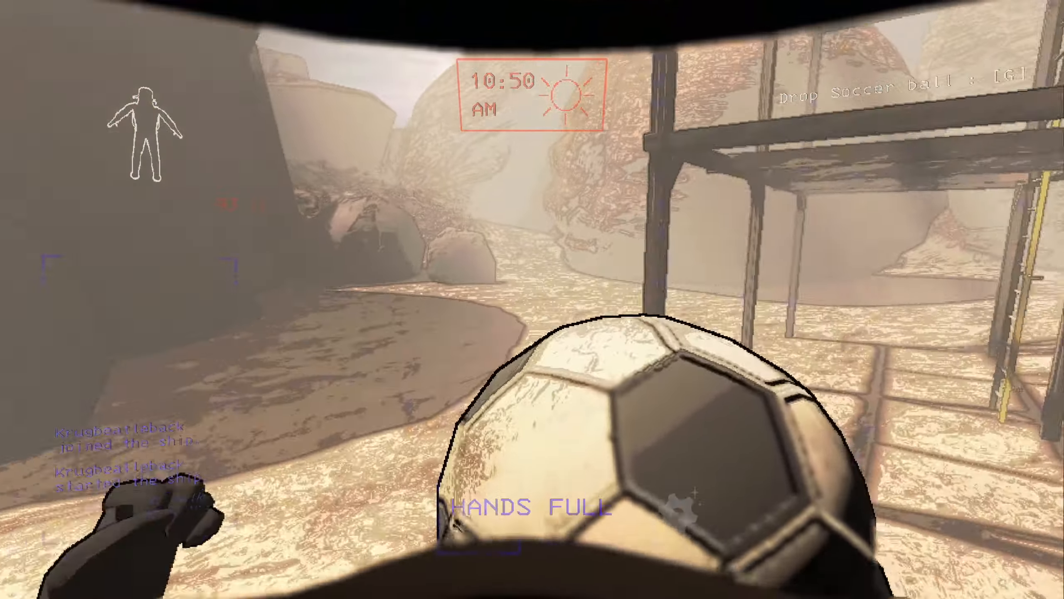
Carry the soccer ball across the sand to the ship's grated ramp
key("g")
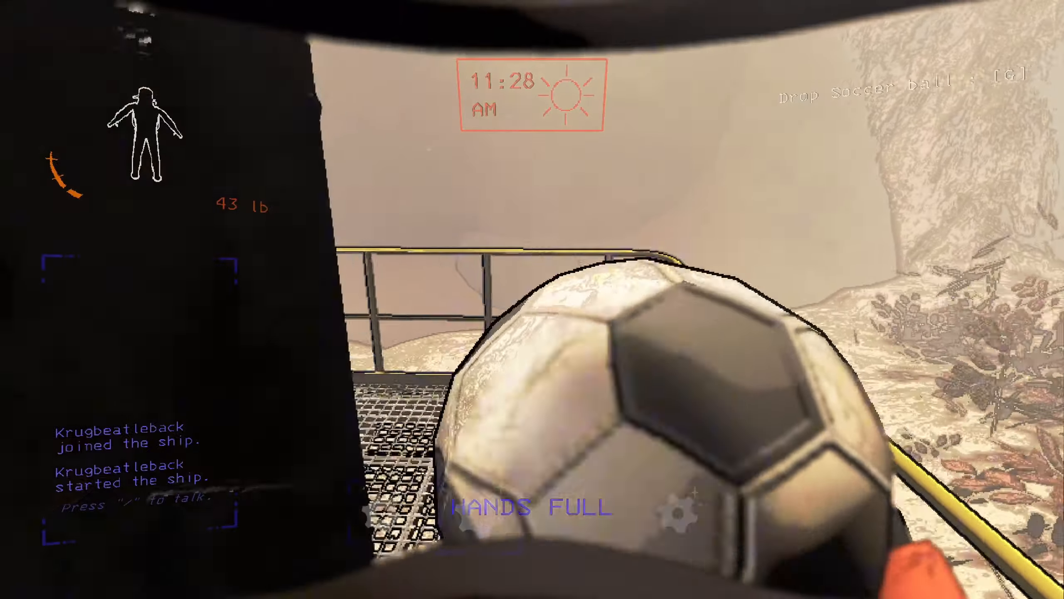
mouse_move(532, 299)
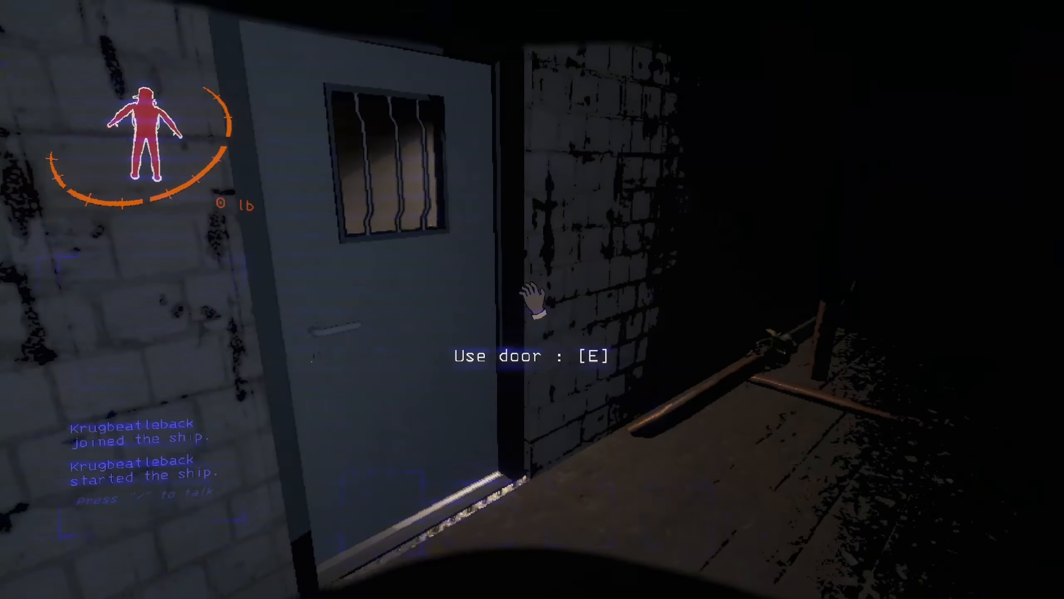
Go through the facility door into the dark rocky tunnel, carrying 27 lb
key("e")
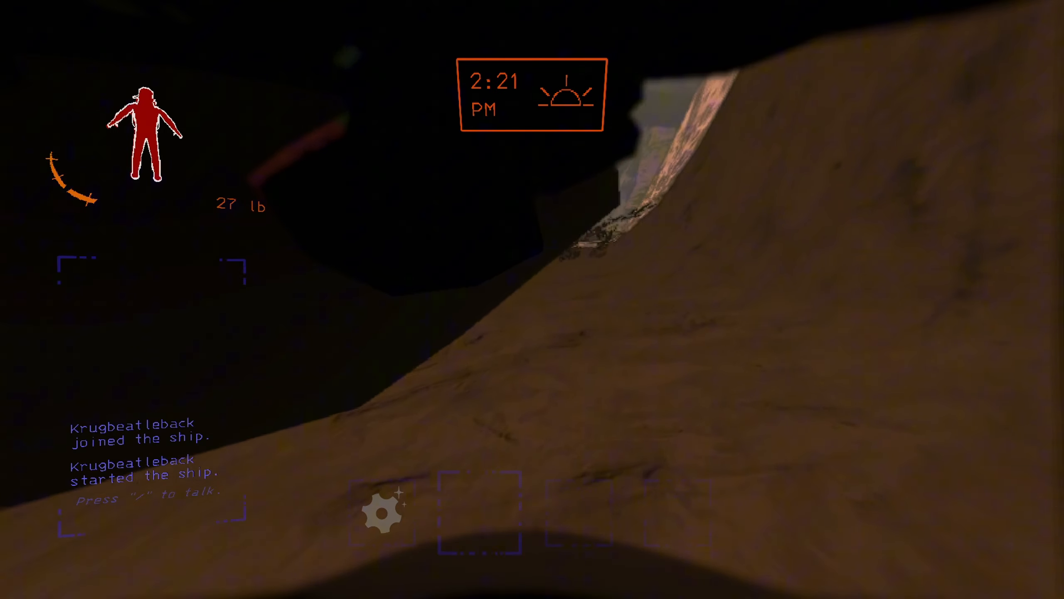
mouse_move(532, 299)
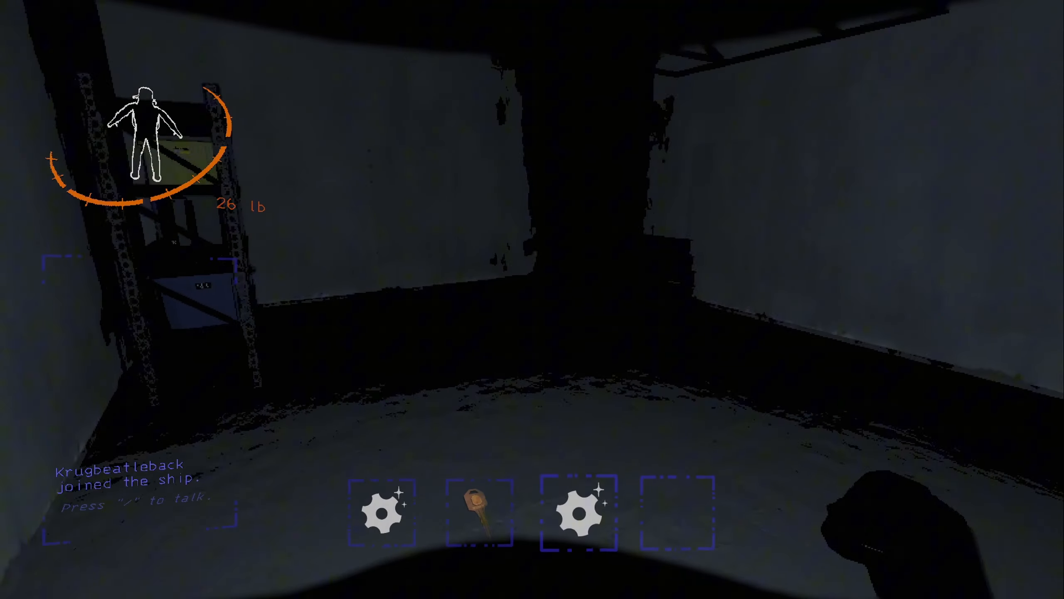
mouse_move(532, 299)
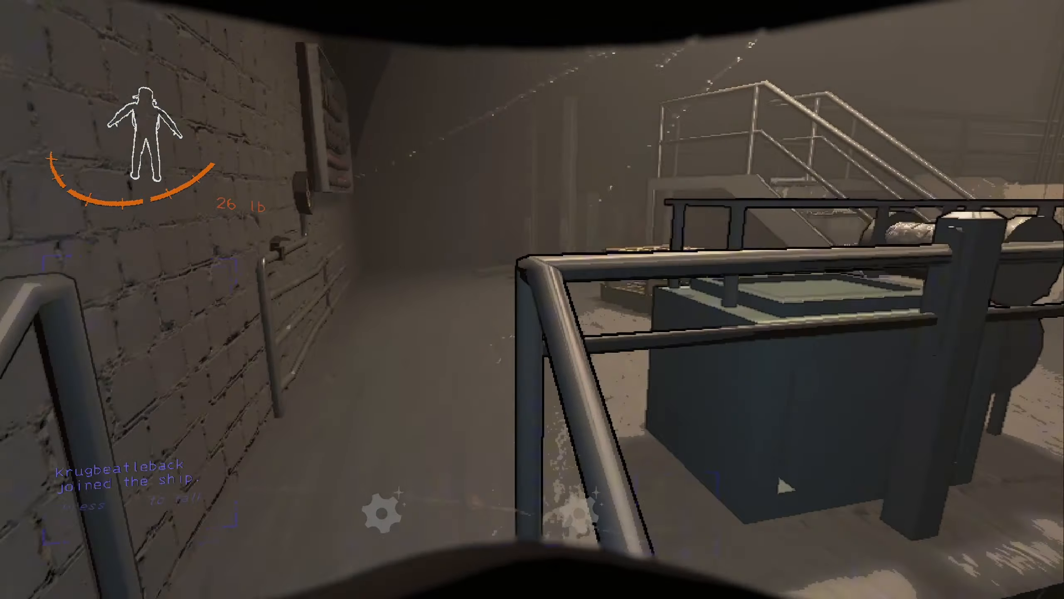
mouse_move(532, 299)
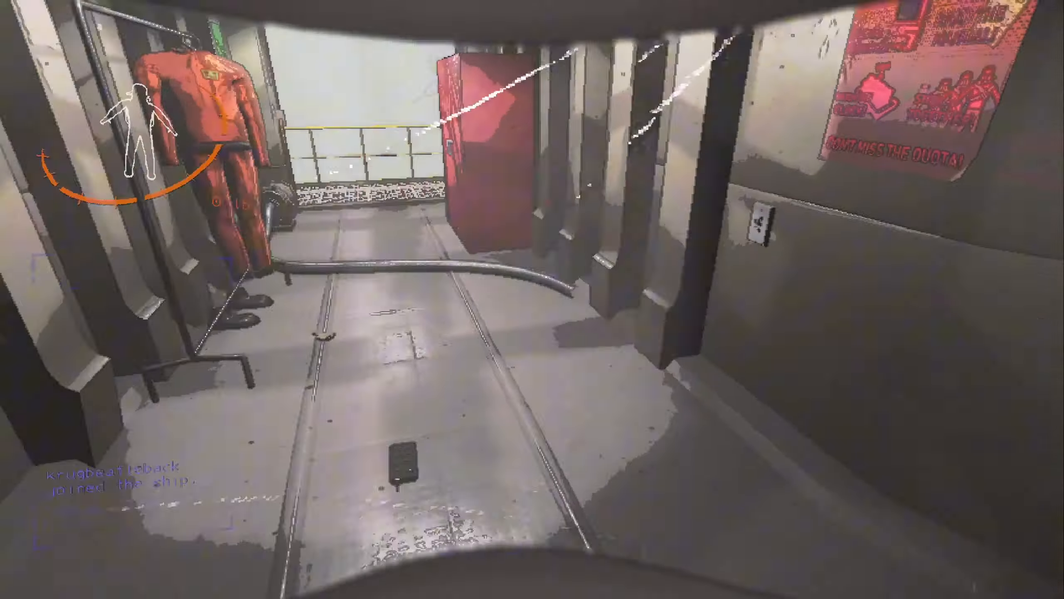
mouse_move(532, 300)
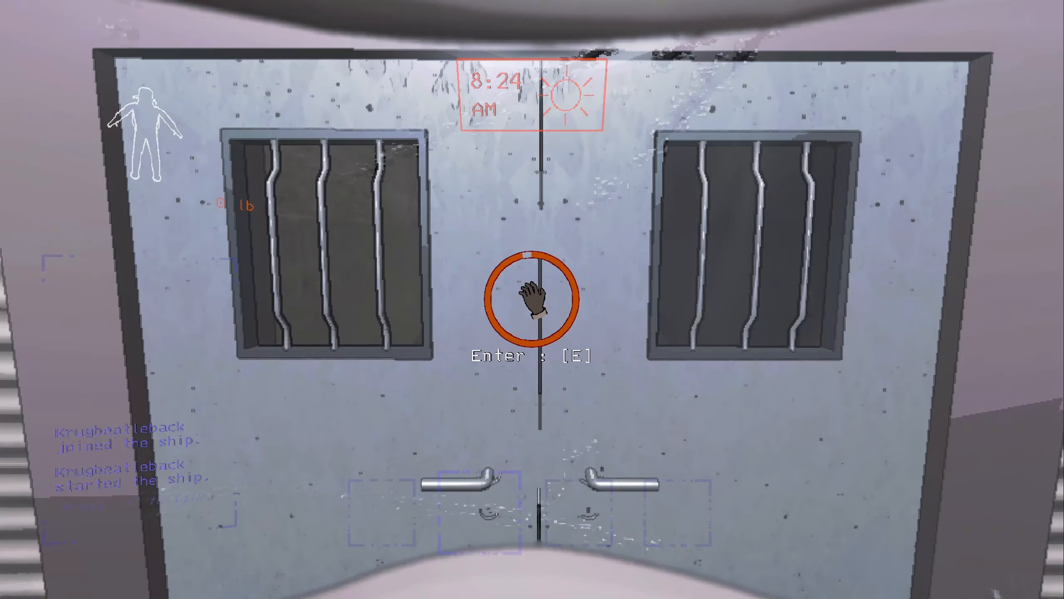
Enter the facility's shelf room and swap the flask for the Big bolt (83 lb)
key("e")
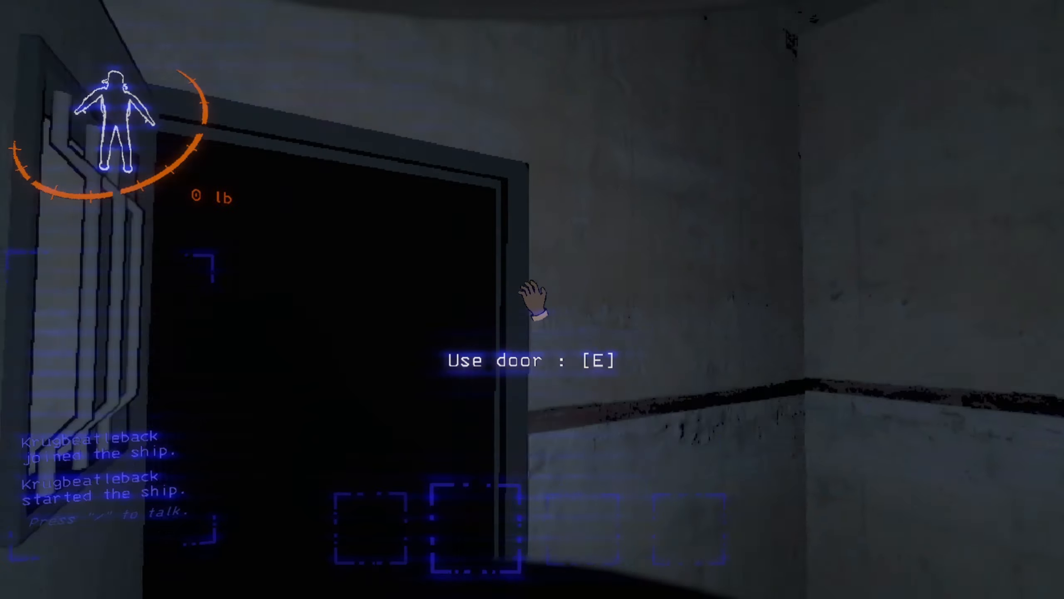
key("e")
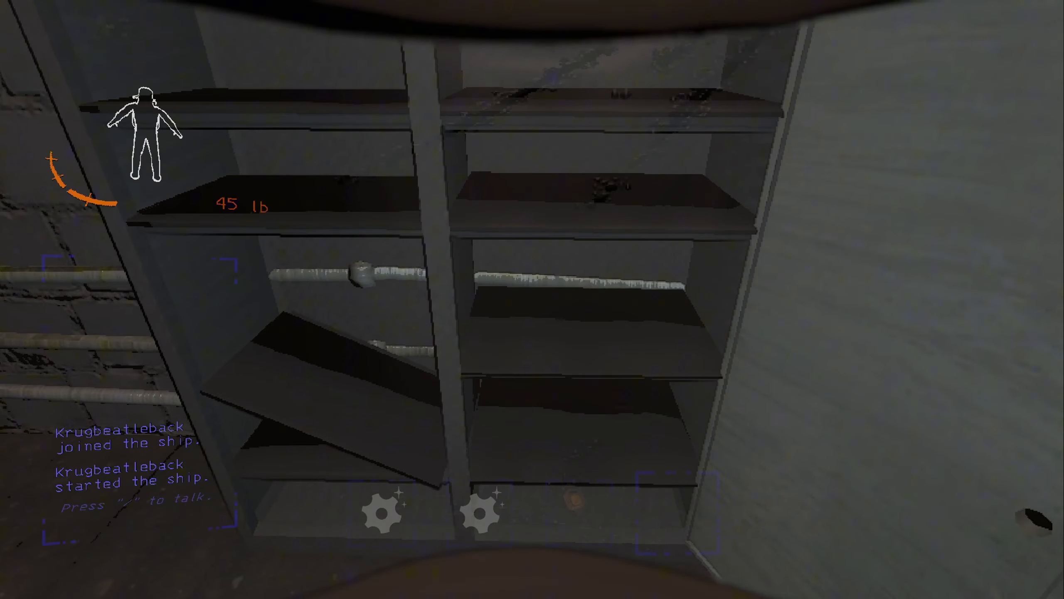
mouse_move(532, 300)
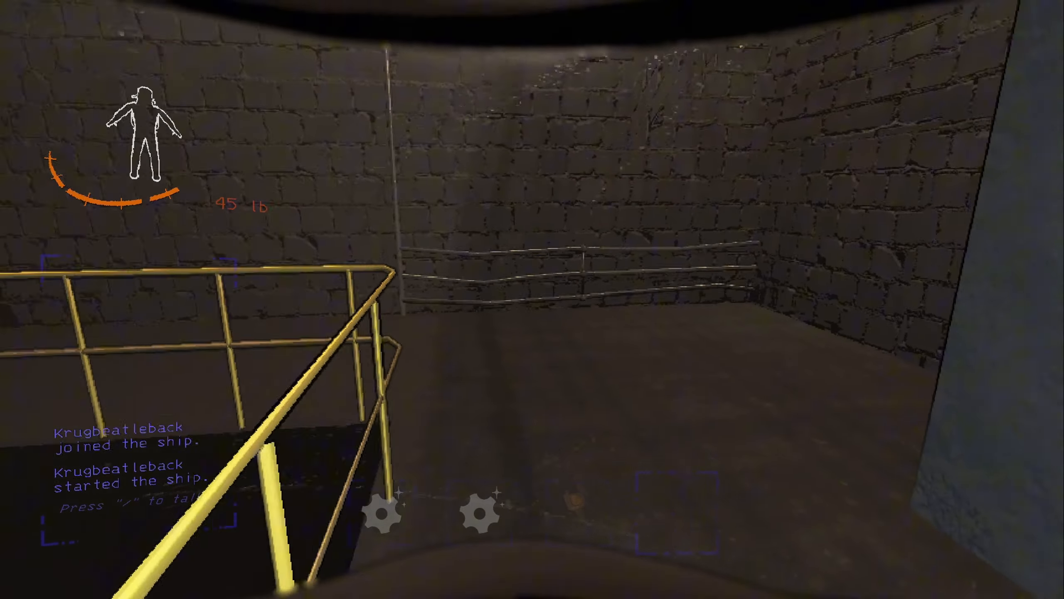
mouse_move(532, 299)
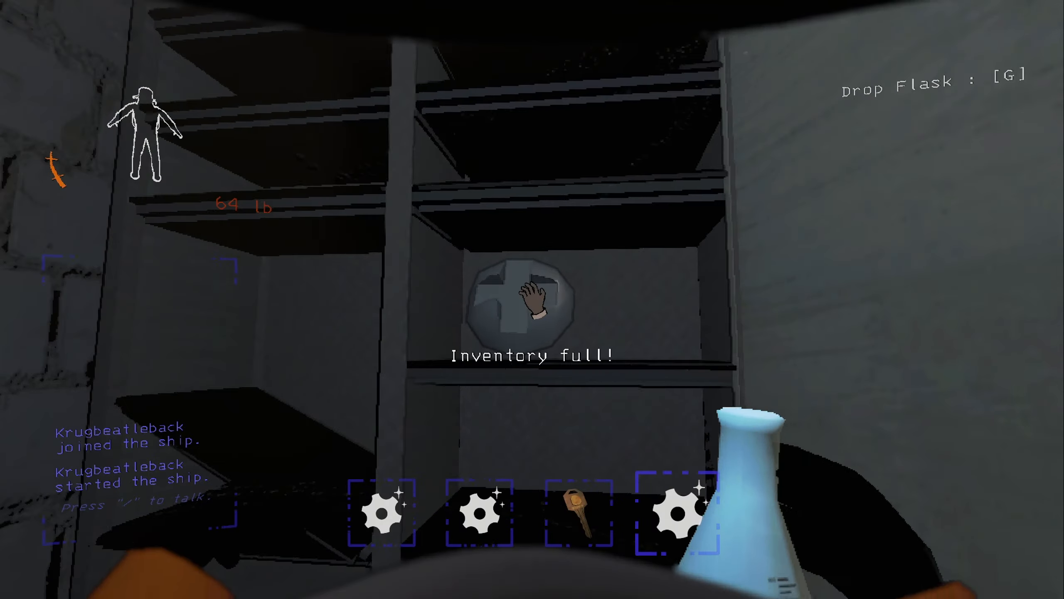
key("g")
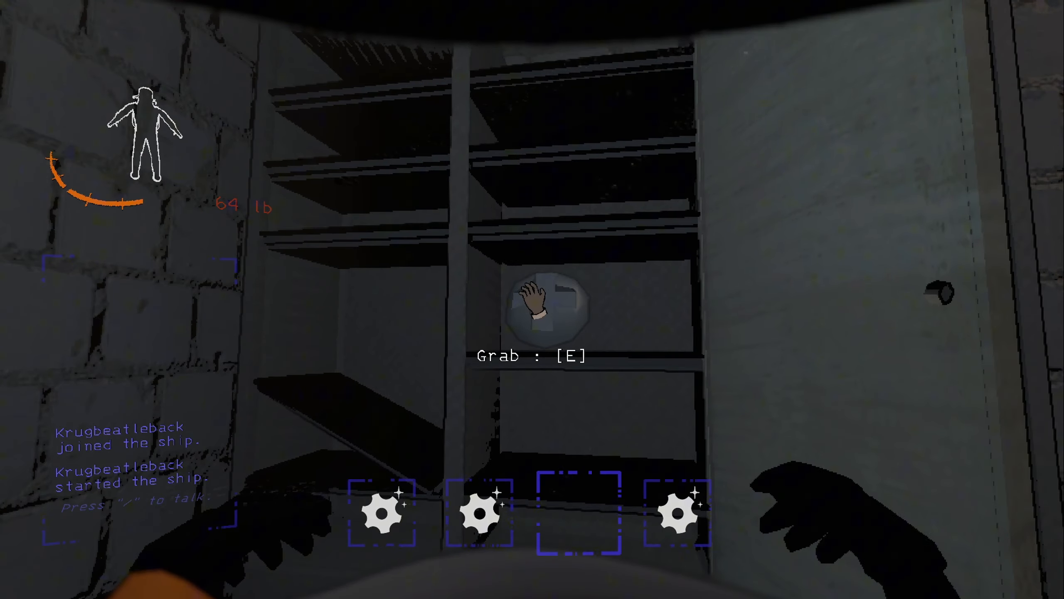
key("e")
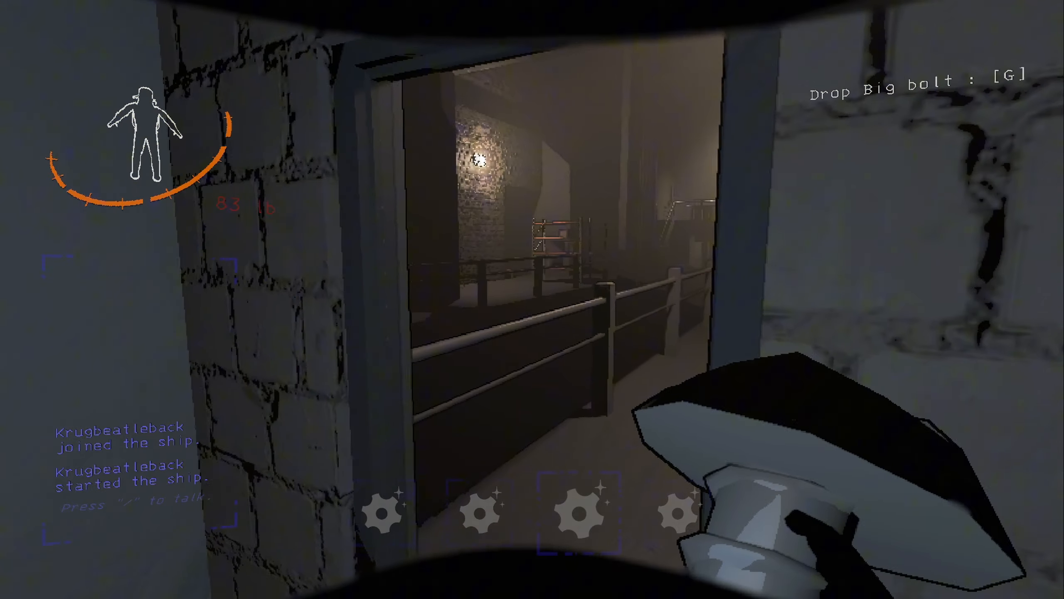
mouse_move(532, 300)
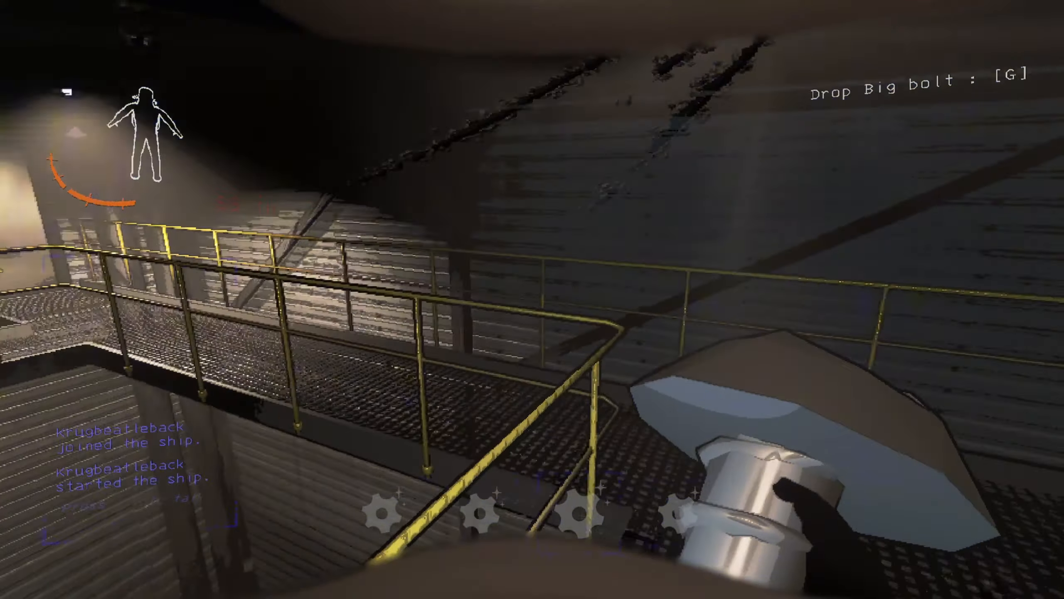
mouse_move(532, 300)
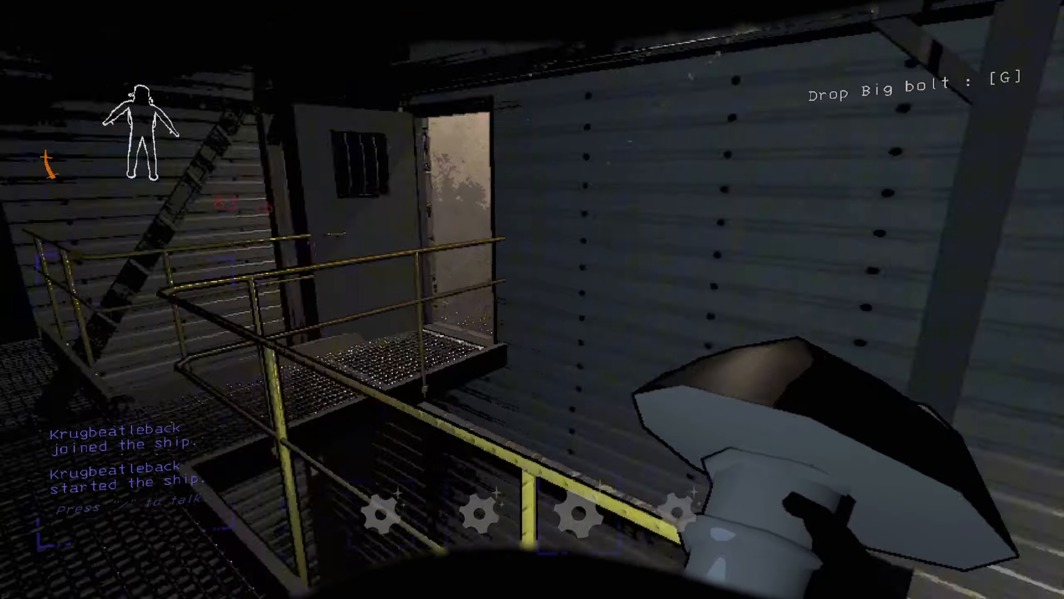
mouse_move(532, 299)
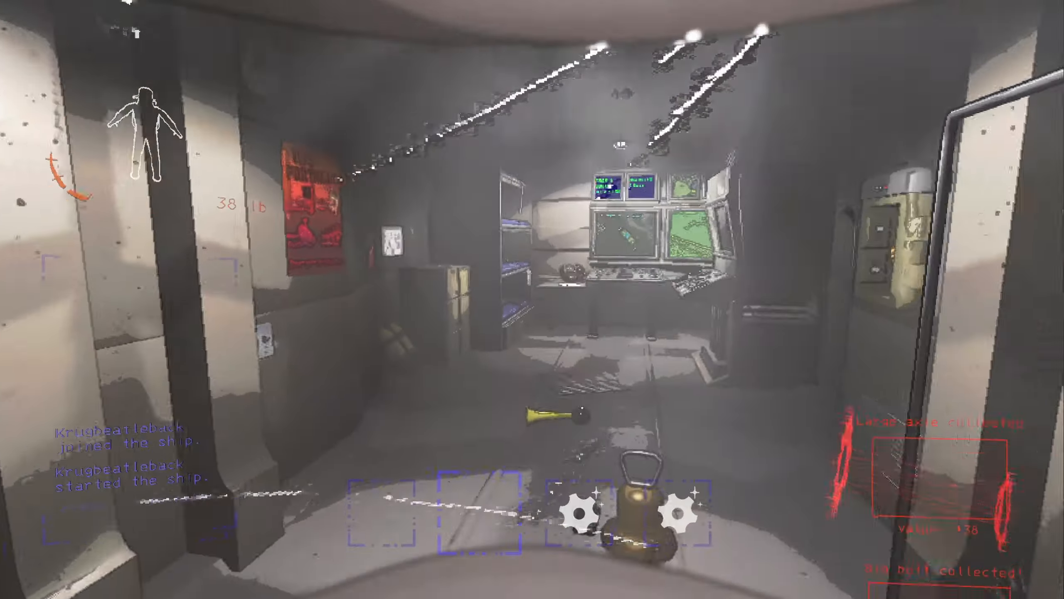
mouse_move(532, 300)
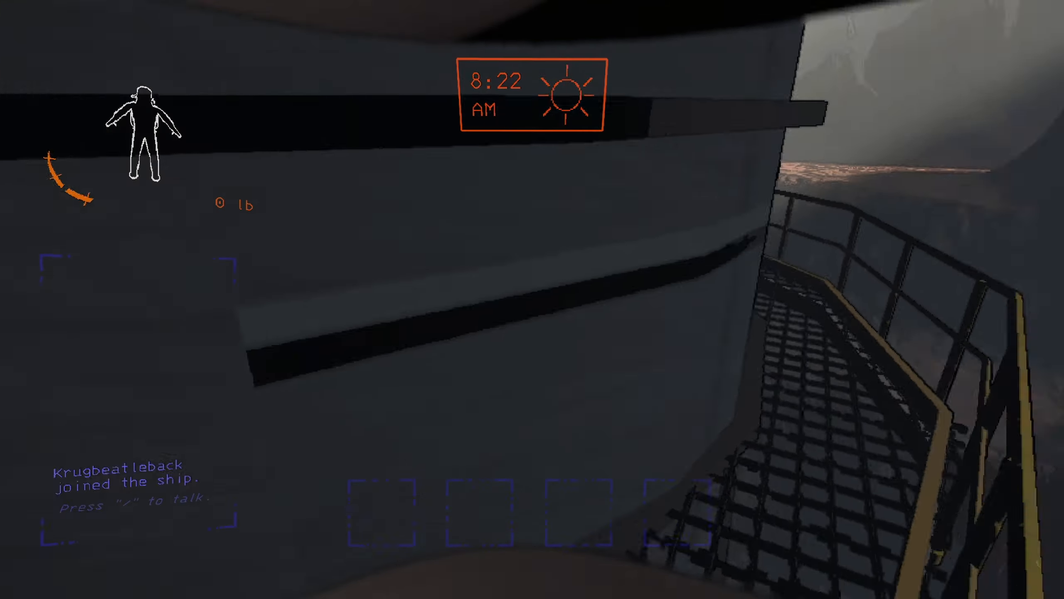
mouse_move(533, 299)
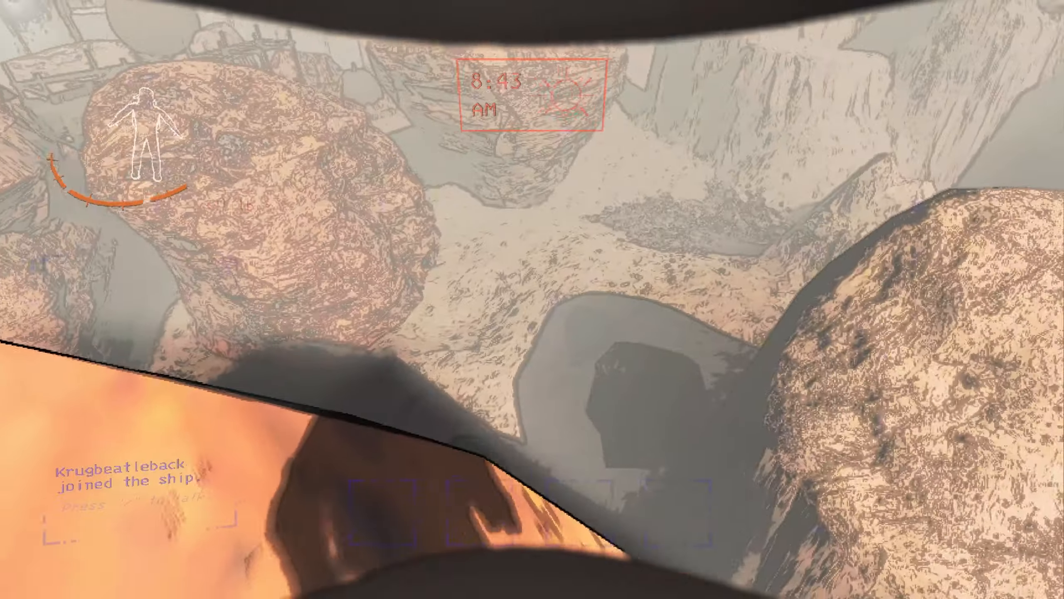
mouse_move(533, 299)
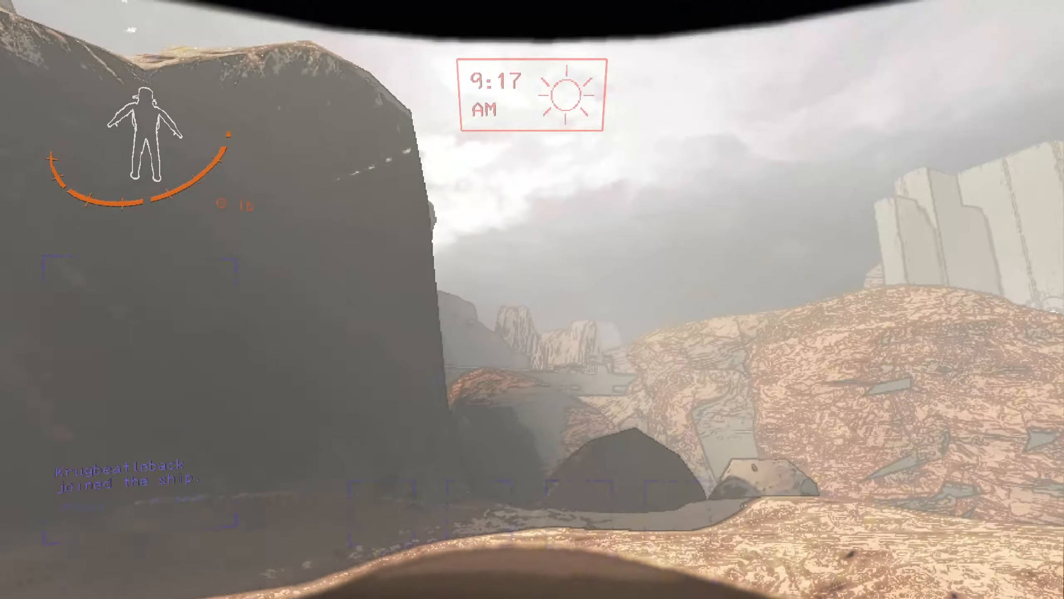
mouse_move(533, 299)
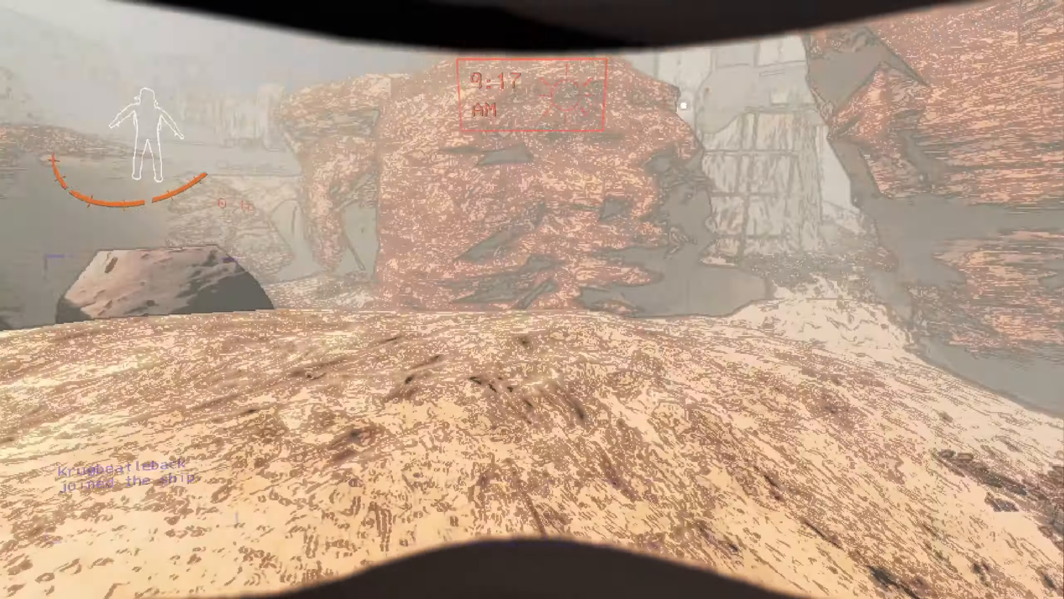